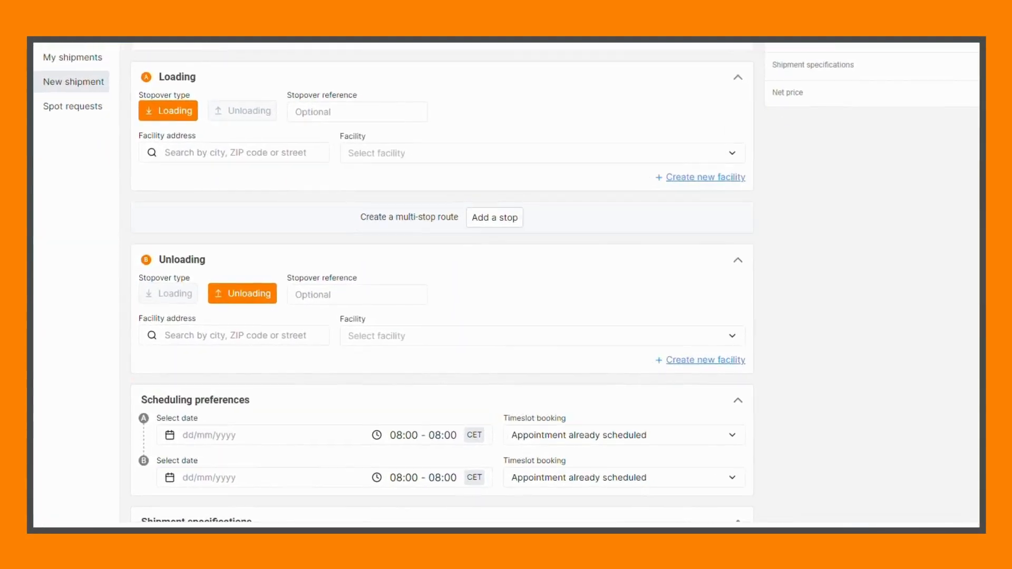
Step: Set Genthiner Straße 34, Berlin as the loading facility, dismissing the Create new facility form
click(541, 153)
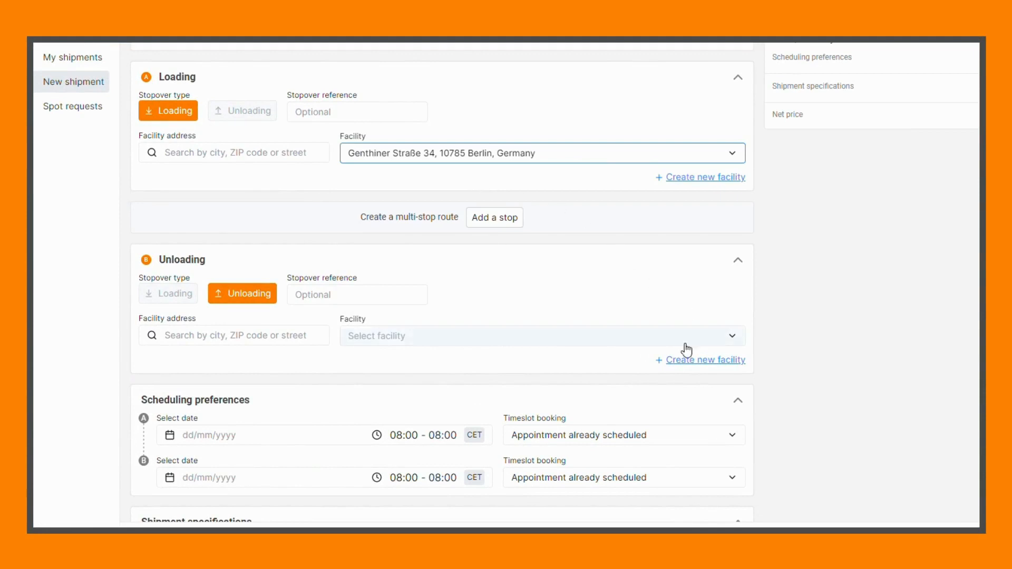
click(706, 359)
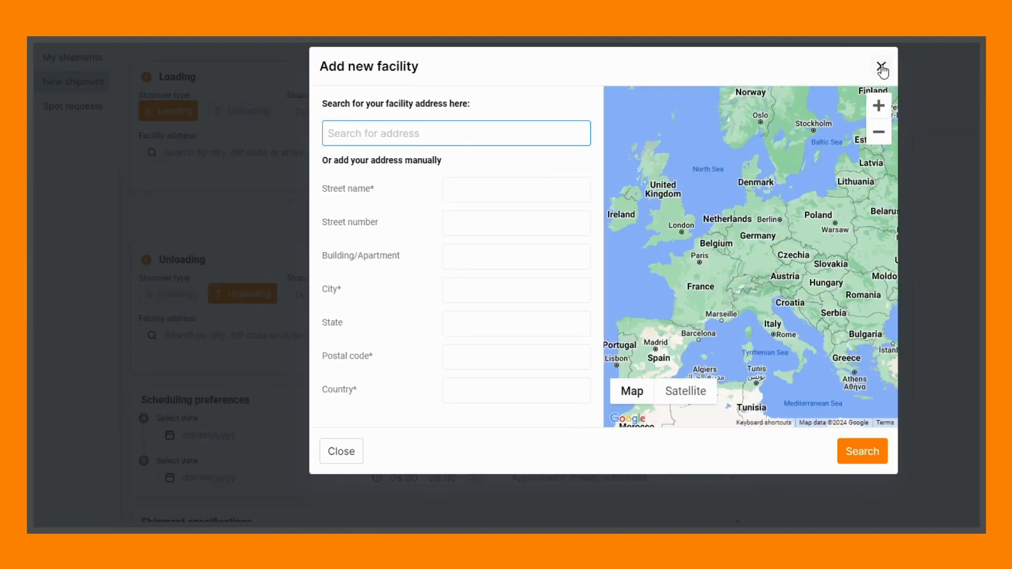
click(880, 67)
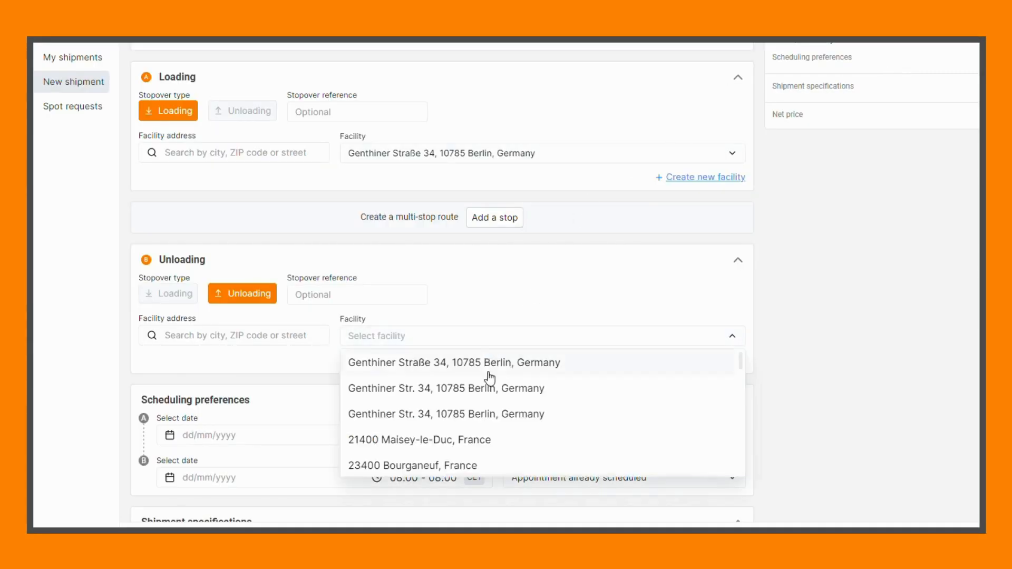
Step: Set 21400 Maisey-le-Duc as the unloading facility with stopover reference 'Ref B'
click(419, 439)
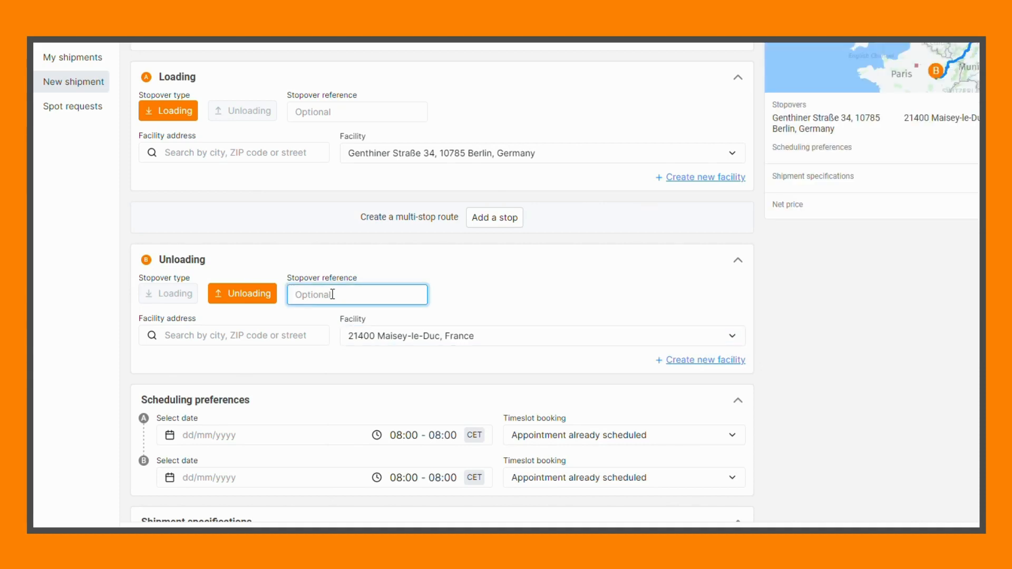
text(Ref B)
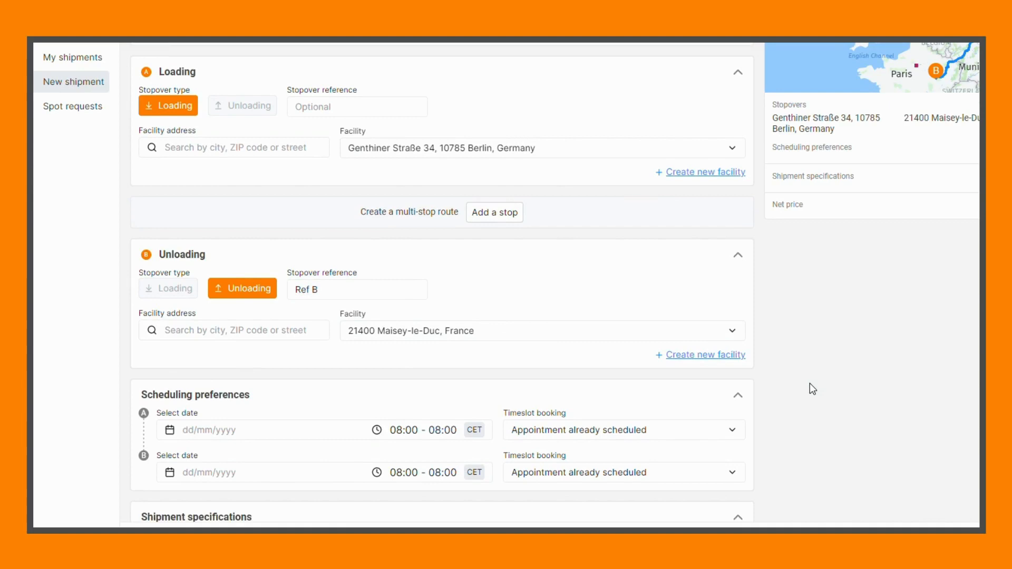
Step: Set loading date 21/02/2024 with timeslot 'To be scheduled by sennder' and unloading date 28/02/2024
scroll(down, 3)
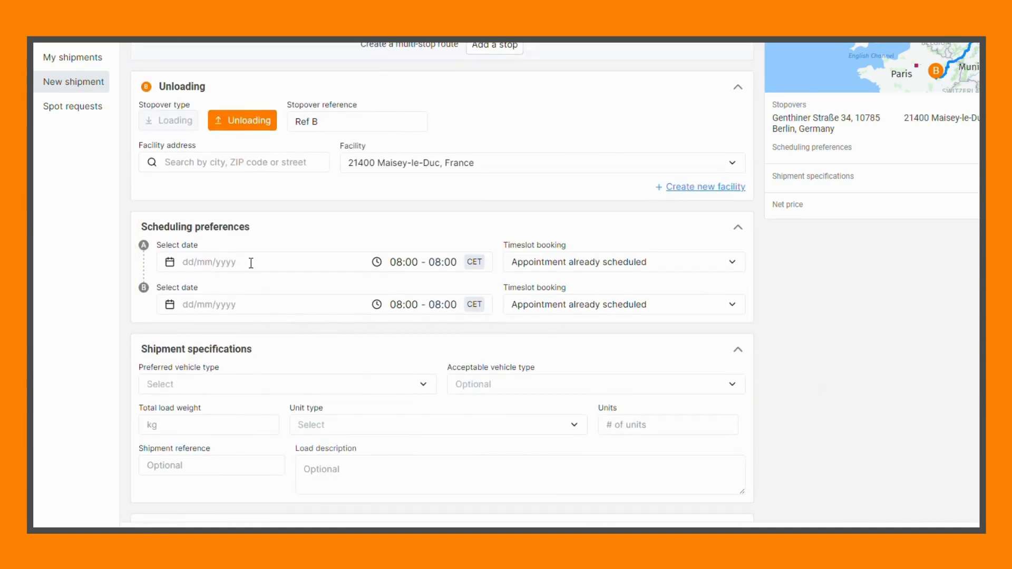
text(21/02/2024)
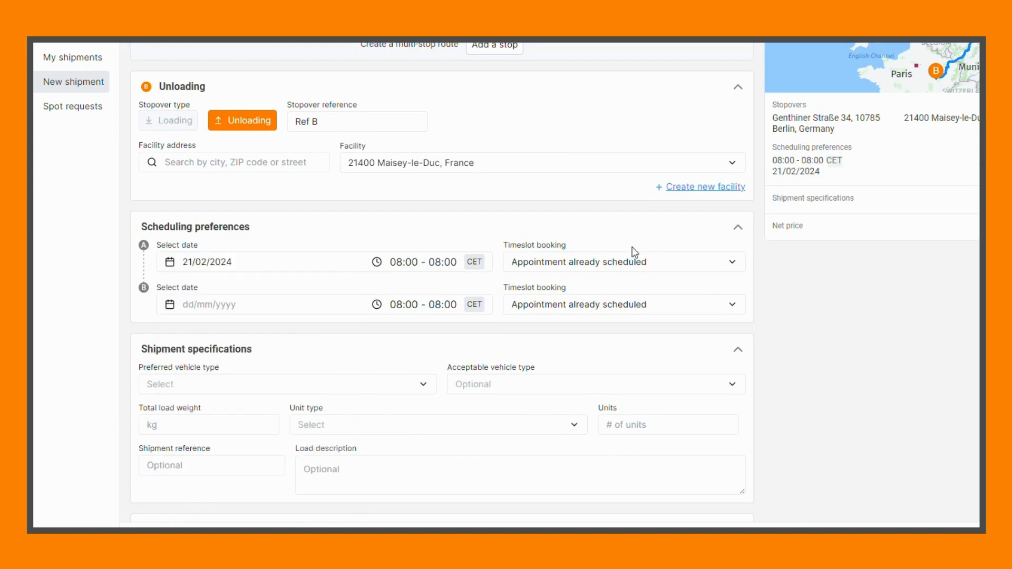
click(226, 261)
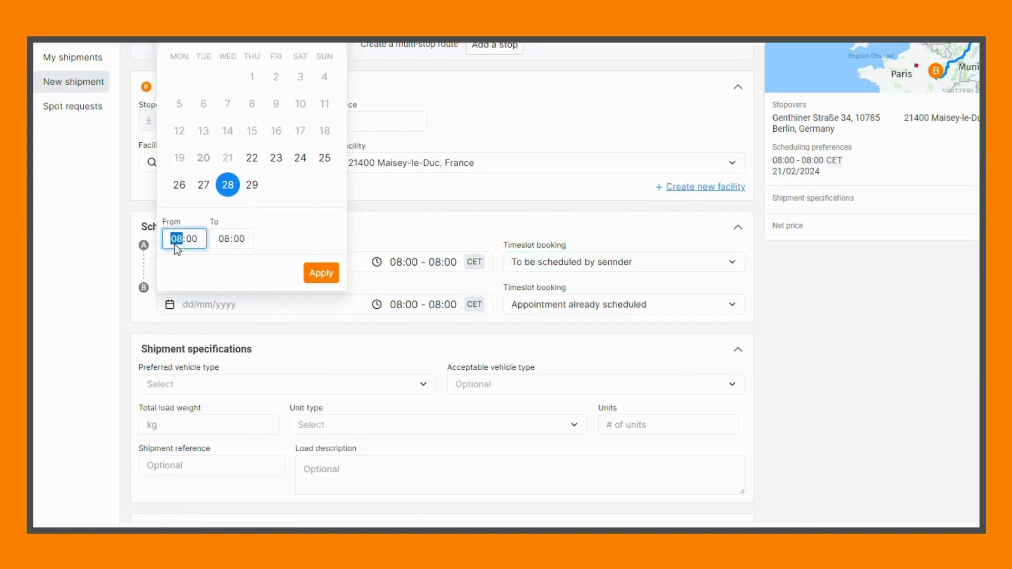
click(321, 272)
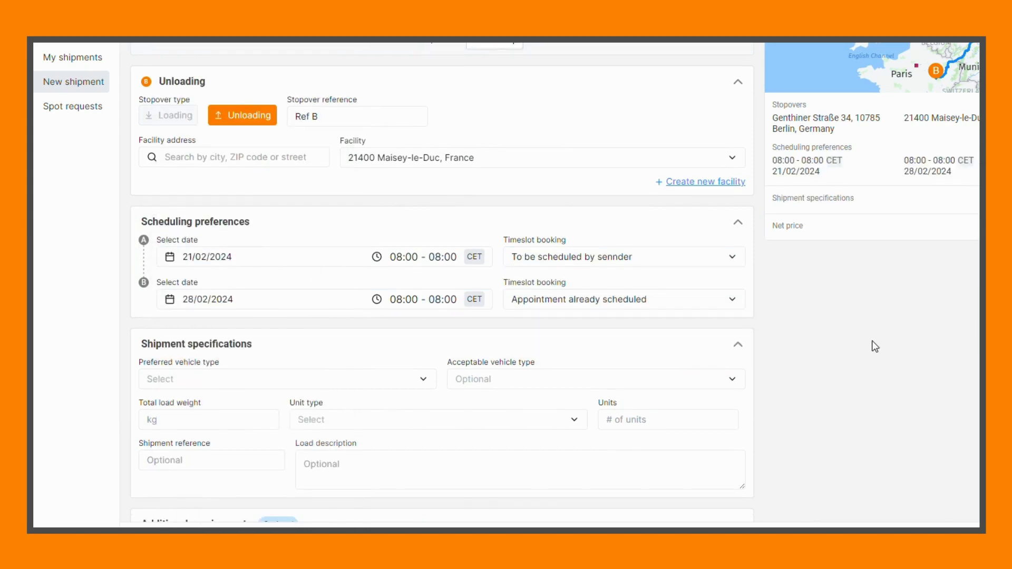
click(286, 378)
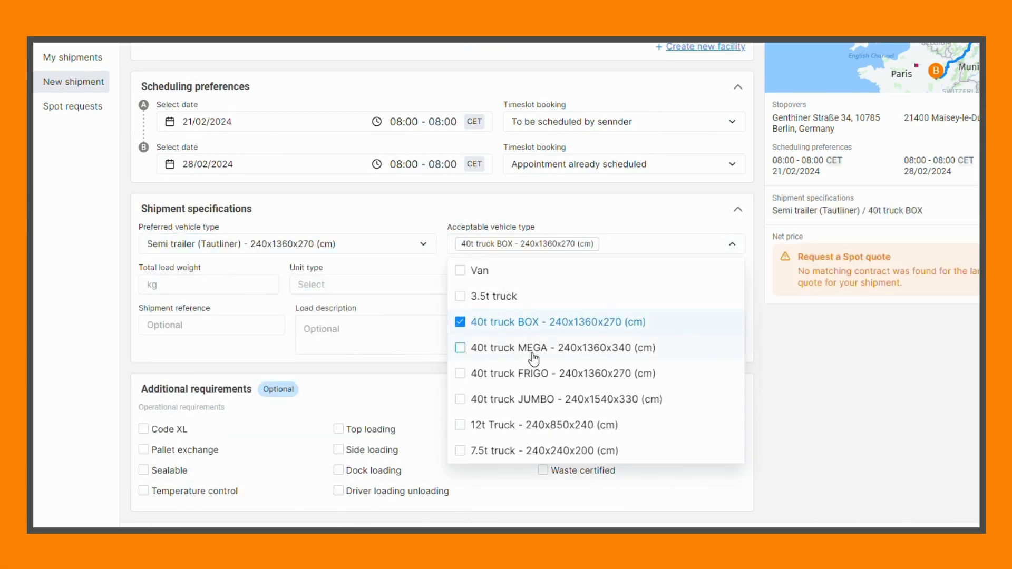
Step: Accept 40t truck MEGA, add reference 'Ref', description 'is a description' and require driver loading/unloading
click(460, 347)
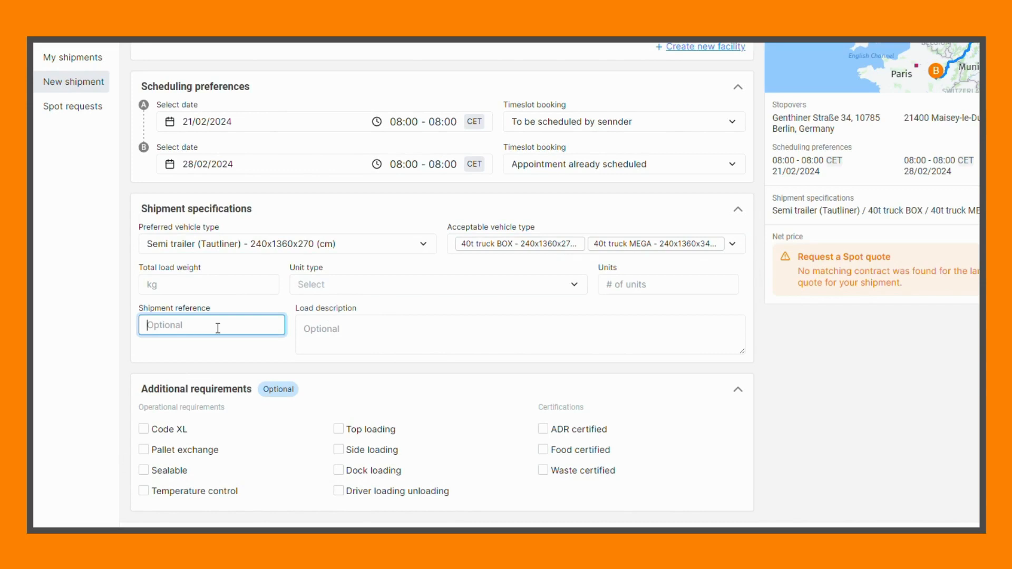
text(Ref Ship)
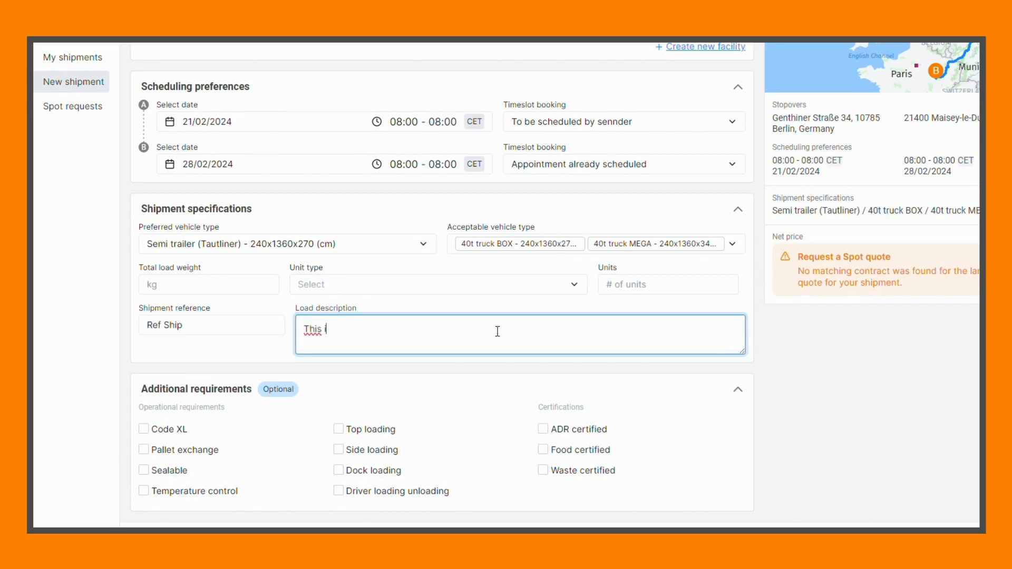
text(is a description)
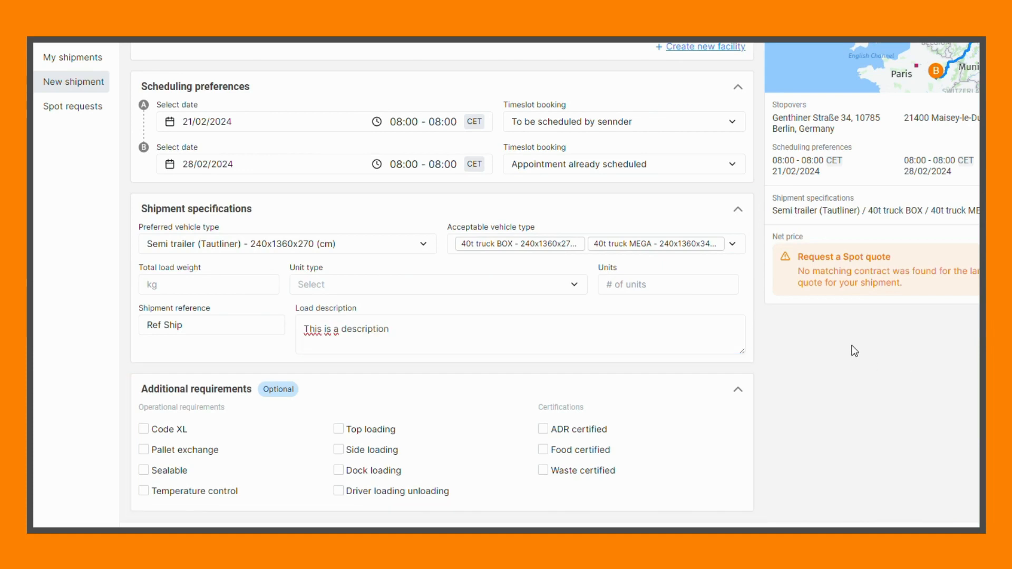
mouse_move(487, 504)
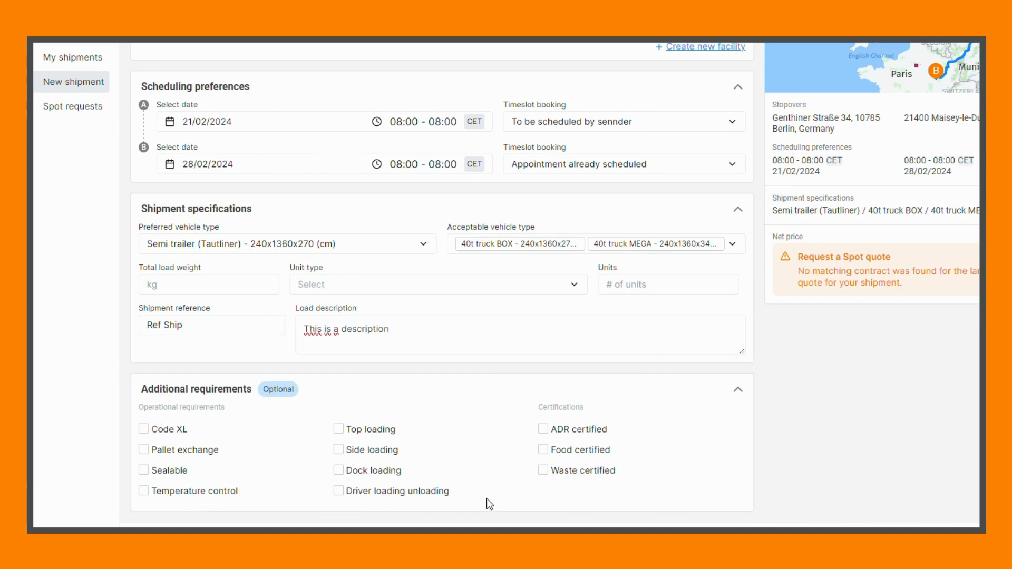
click(338, 491)
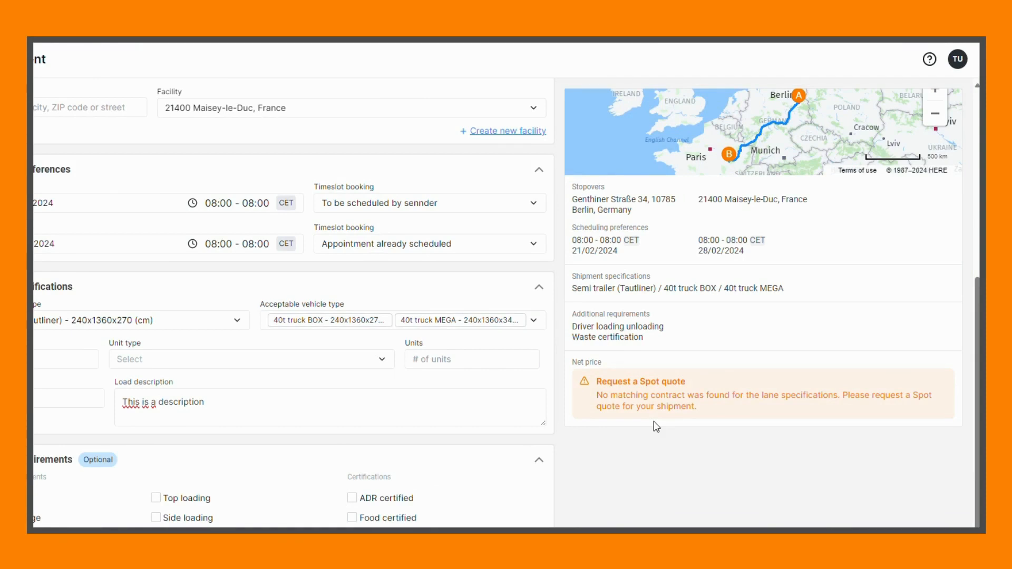
Step: Request a spot quote, bringing up the read-only shipment summary for review
scroll(down, 3)
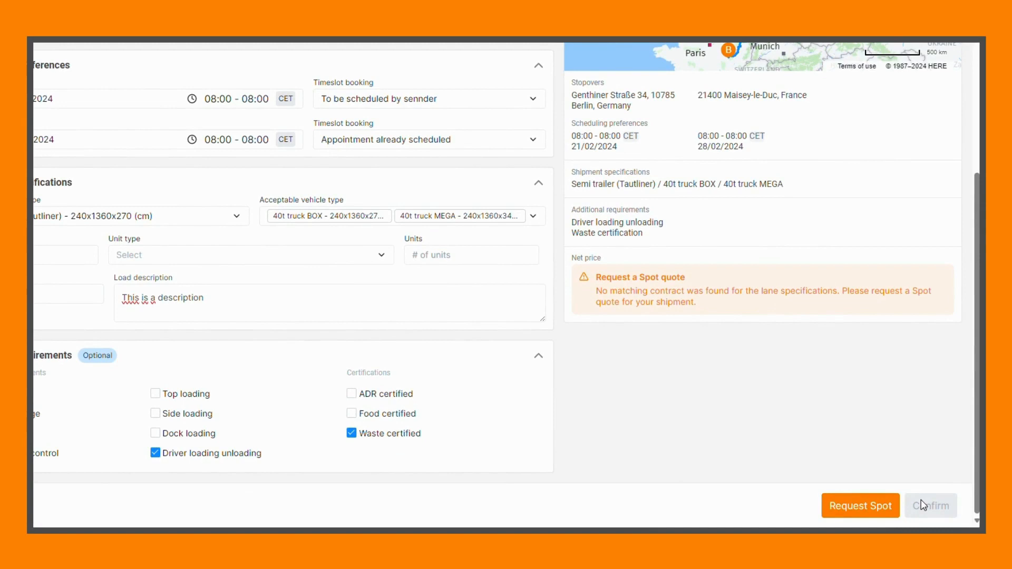
click(860, 505)
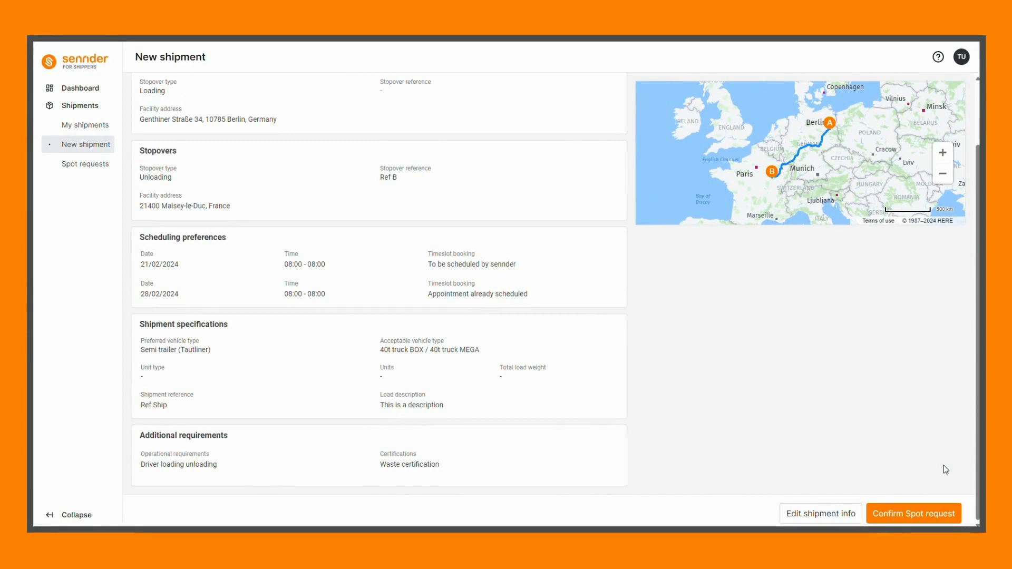
mouse_move(917, 474)
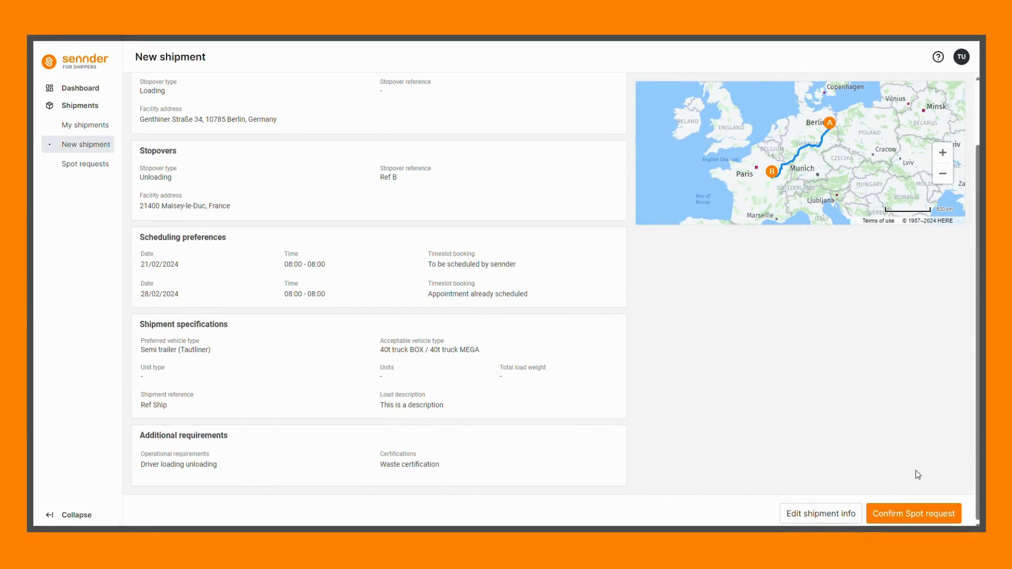
Step: Confirm the spot request for the Berlin to Maisey-le-Duc shipment
click(913, 513)
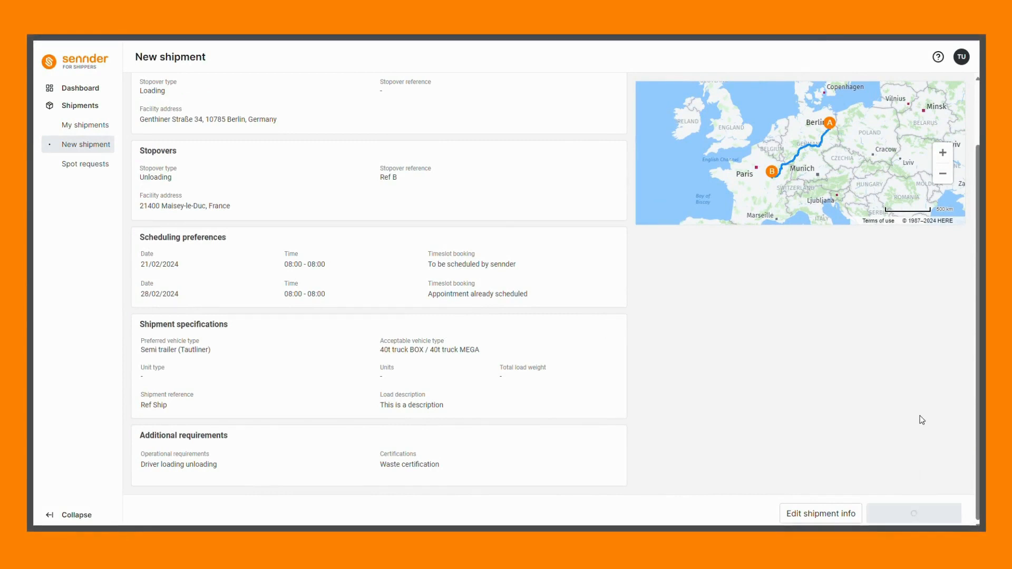
click(913, 513)
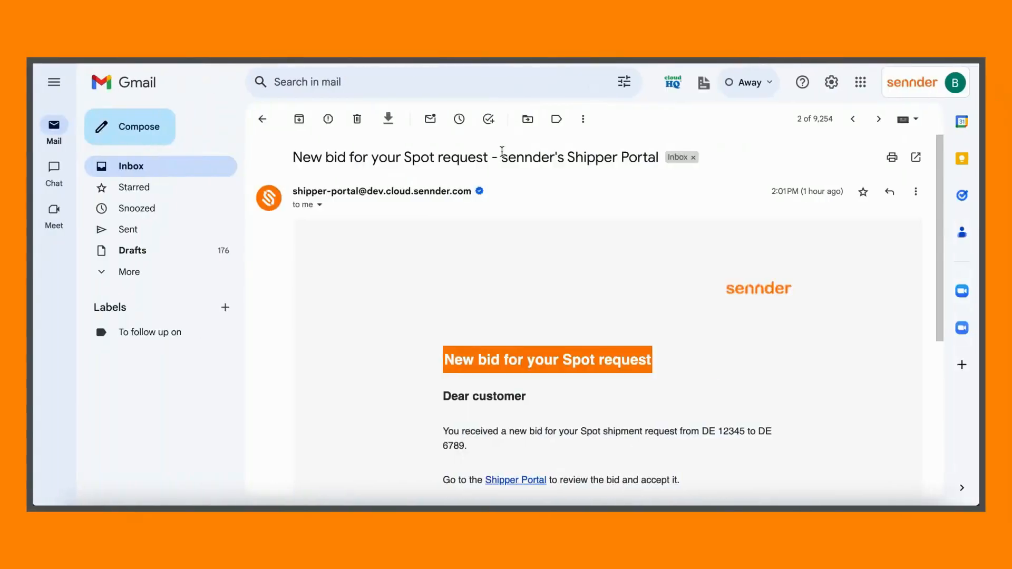
Step: Follow the bid email's Shipper Portal link and open the 'Bid received' request in Spot requests
scroll(down, 3)
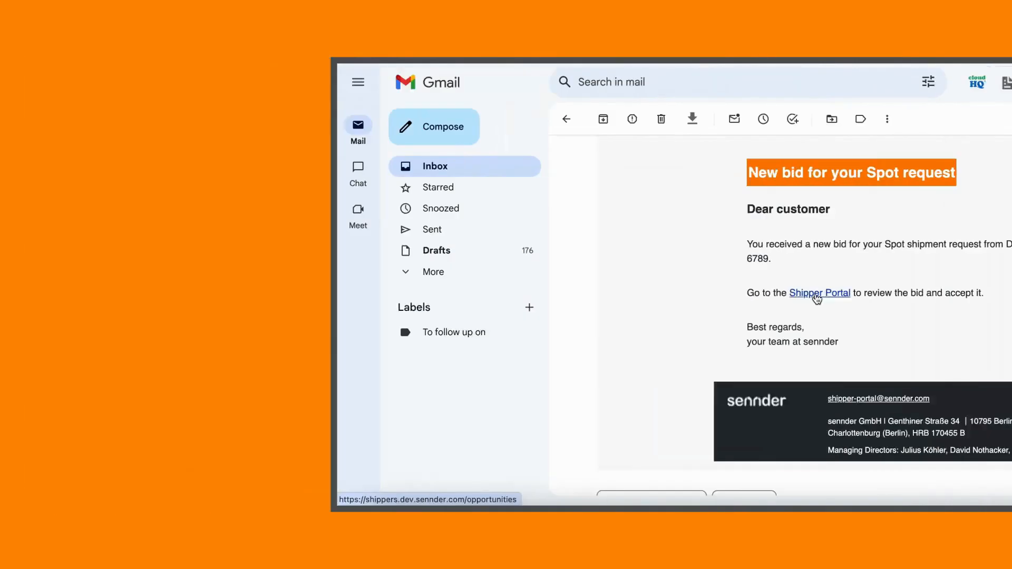
click(819, 292)
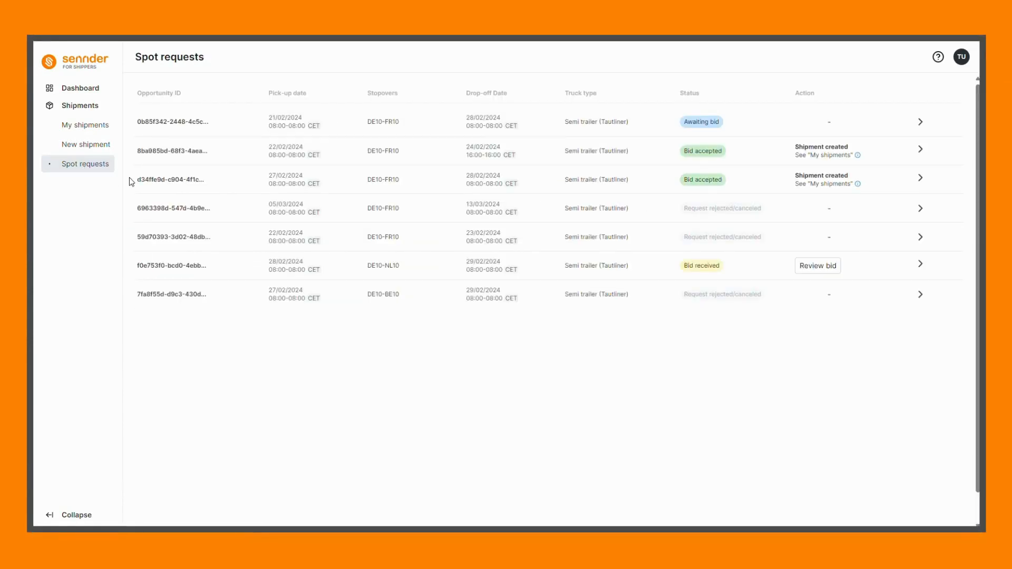
mouse_move(388, 207)
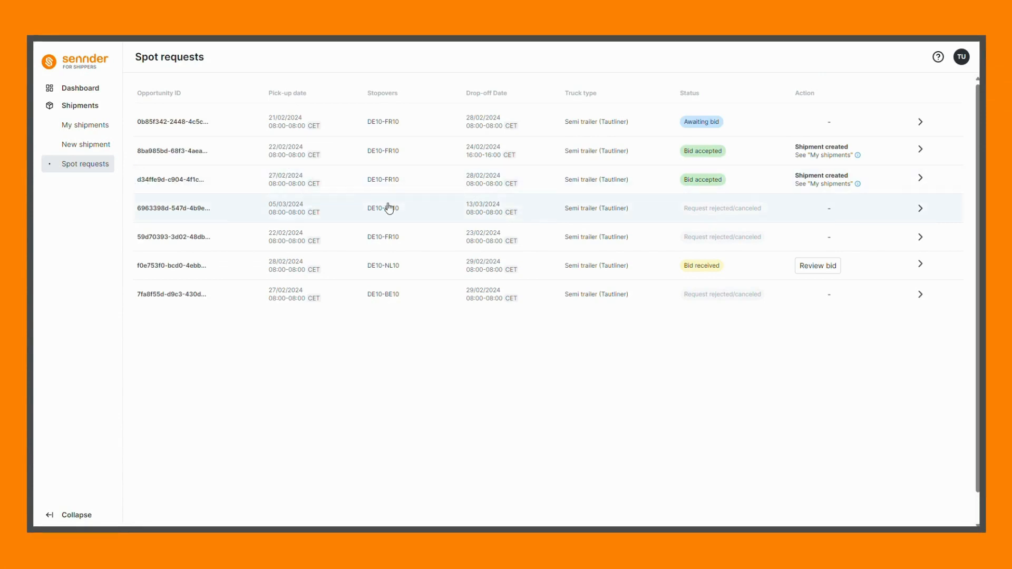
click(816, 266)
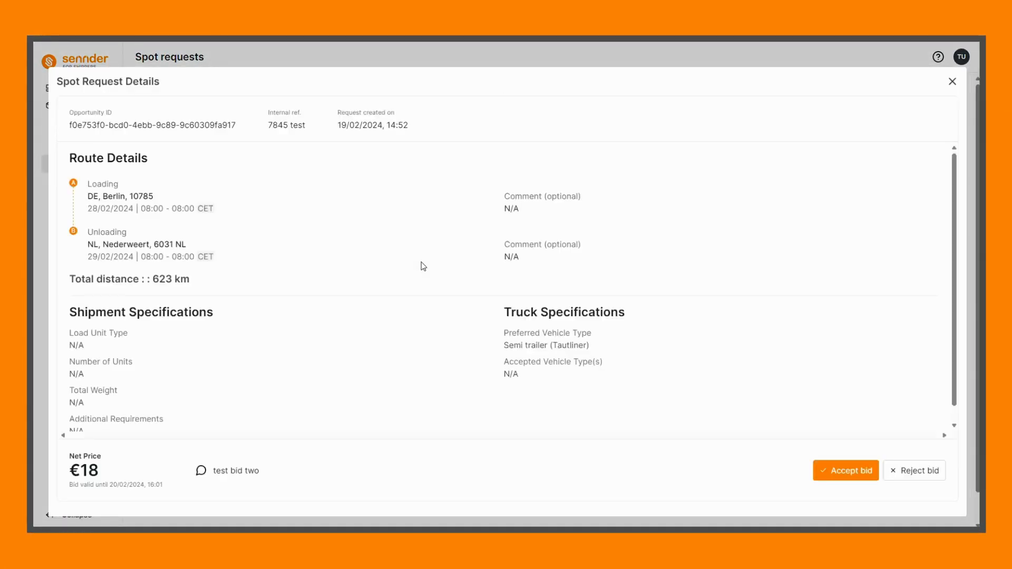
mouse_move(435, 274)
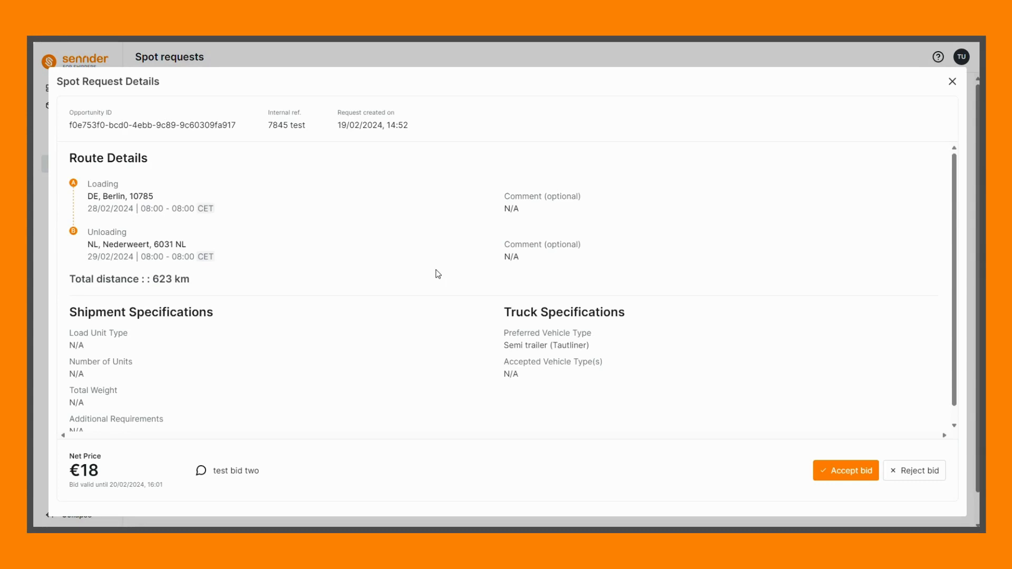
Step: Accept and confirm the €18 bid, then close the Spot Request Details window
click(846, 470)
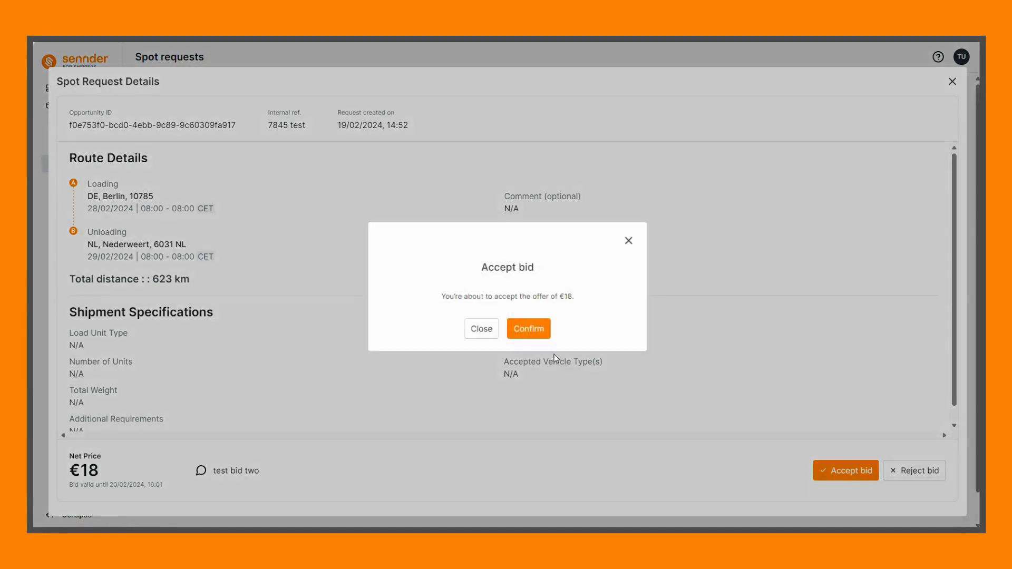
click(528, 328)
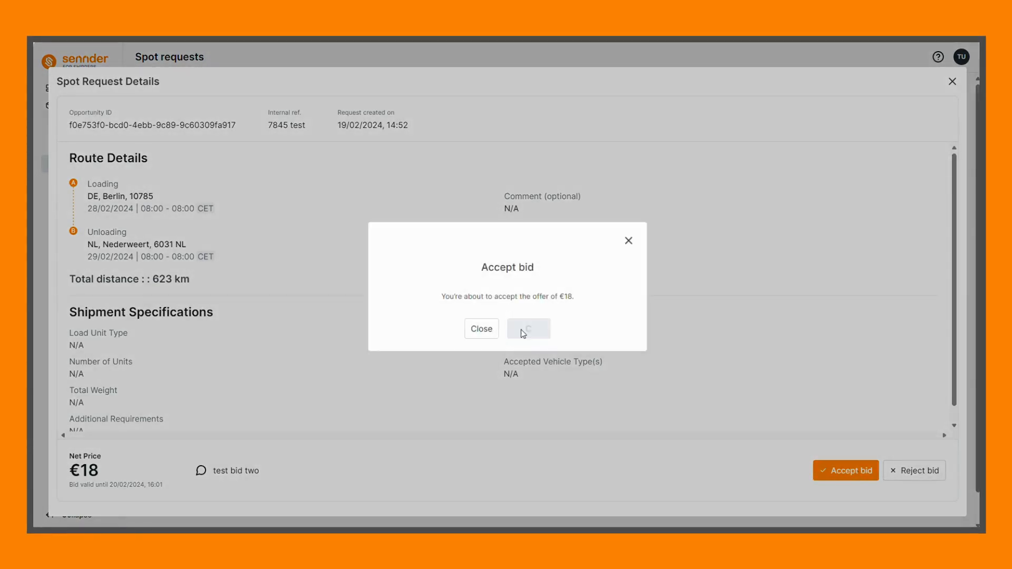
click(528, 329)
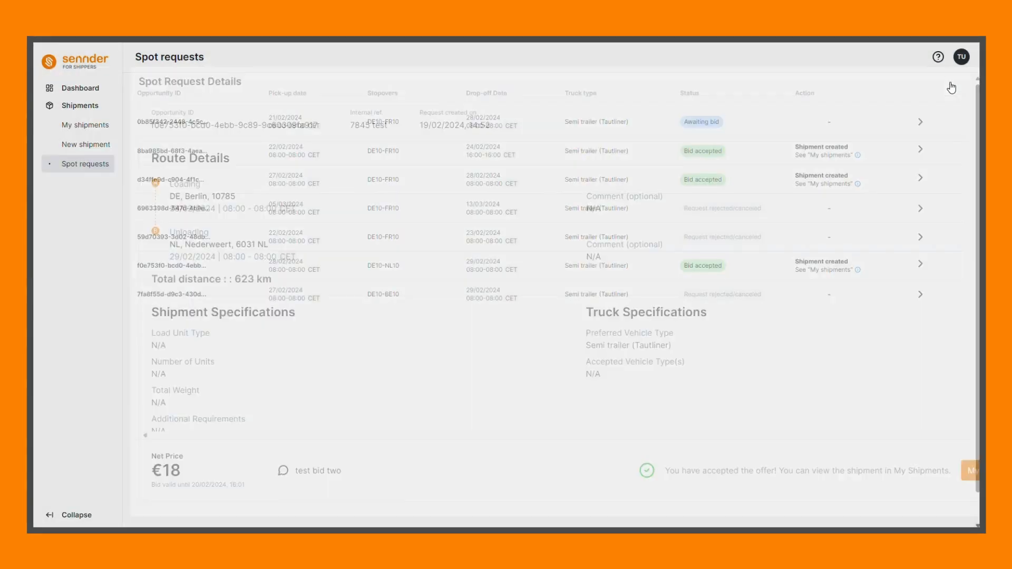